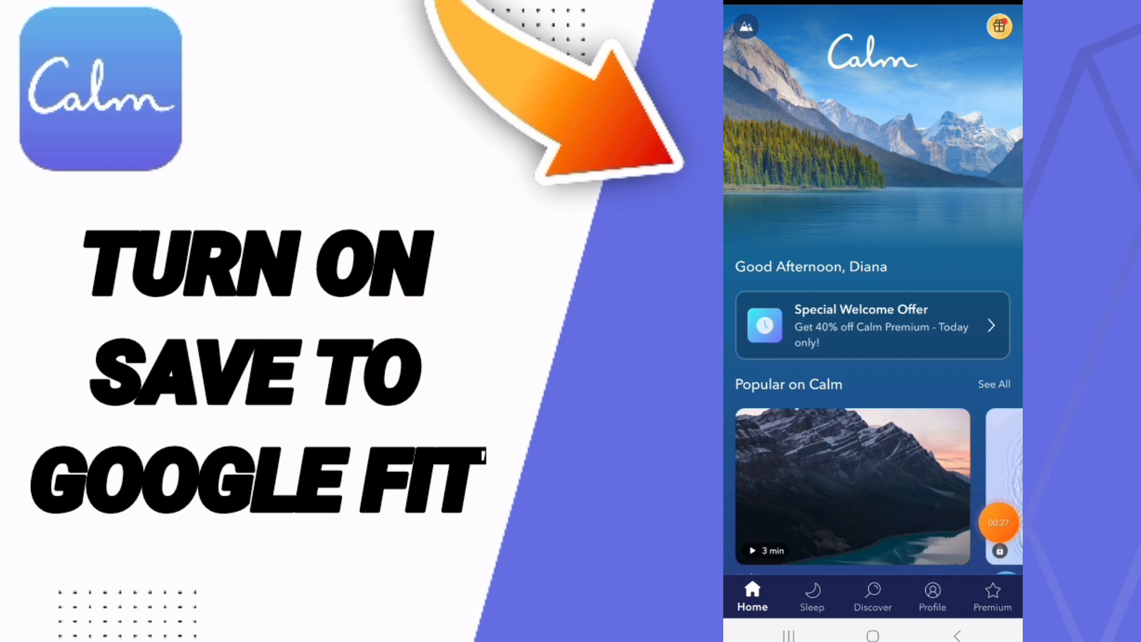
Go to the Profile page and bring up Calm's Settings list
{"action": "left_click", "coordinate": [932, 596]}
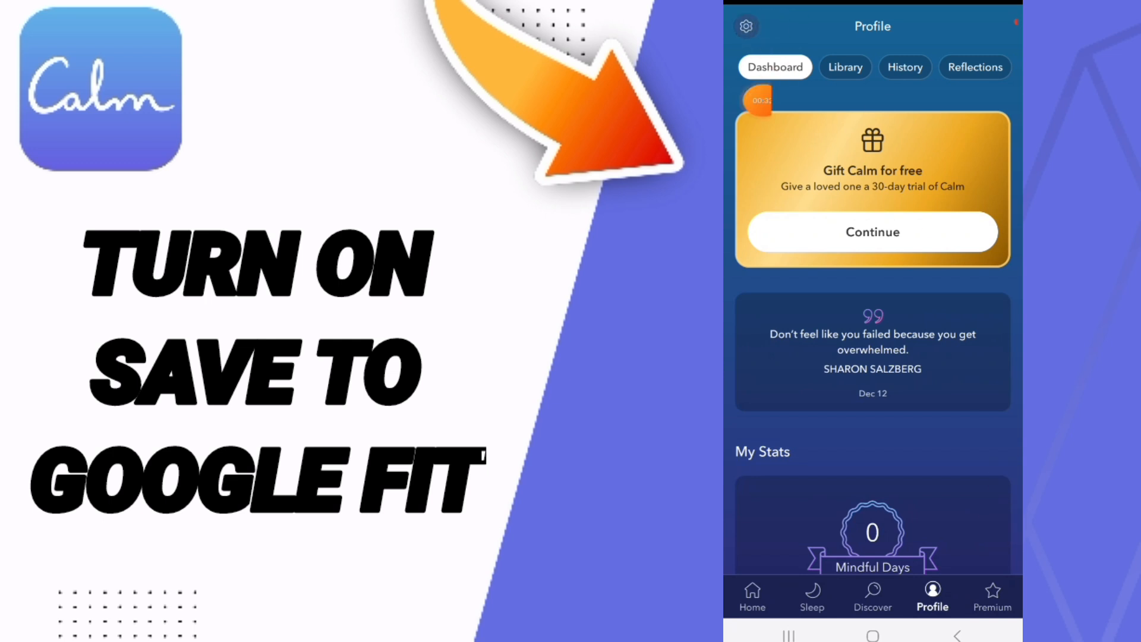
{"action": "left_click", "coordinate": [745, 26]}
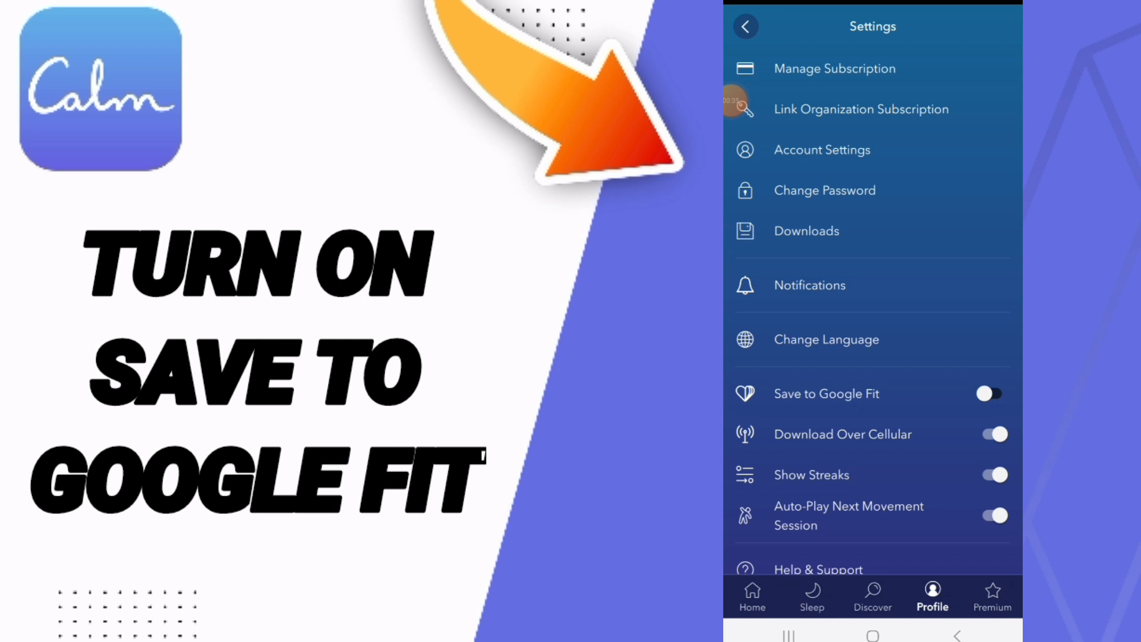
Switch on the 'Save to Google Fit' toggle, bringing up its confirmation prompt
{"action": "left_click", "coordinate": [988, 393]}
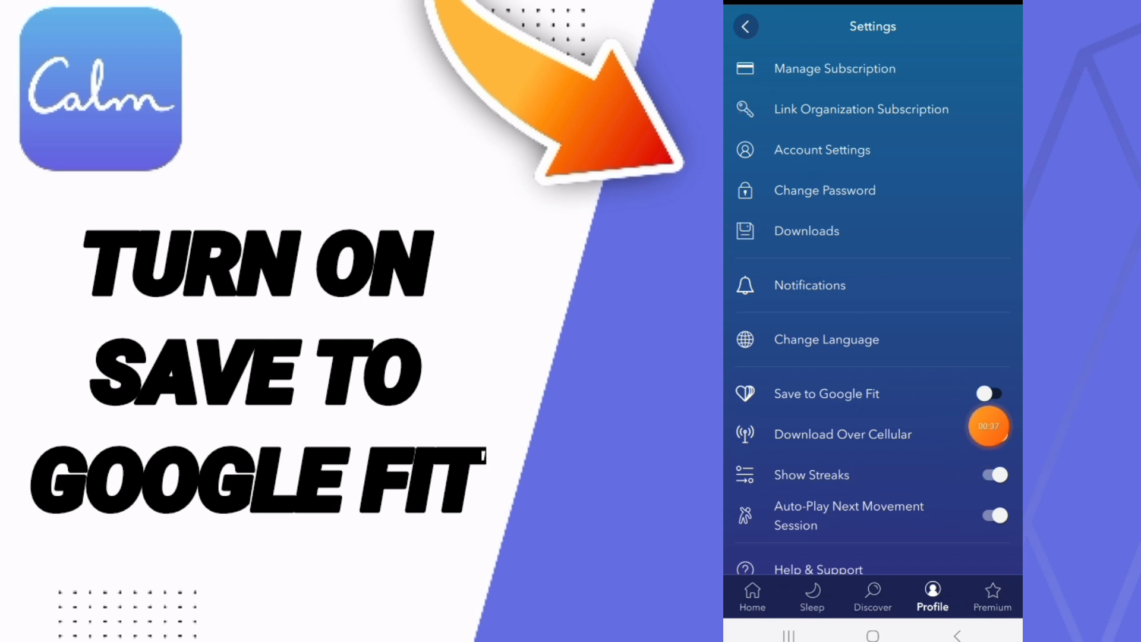
{"action": "scroll", "scroll_direction": "down", "scroll_amount": 3}
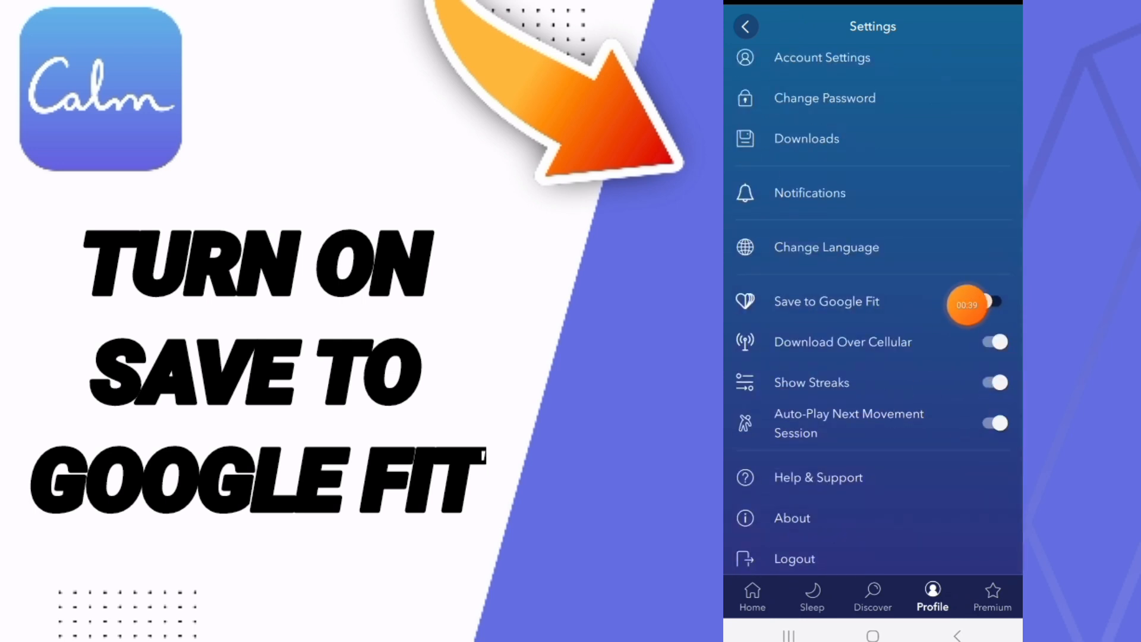
{"action": "left_click", "coordinate": [994, 300]}
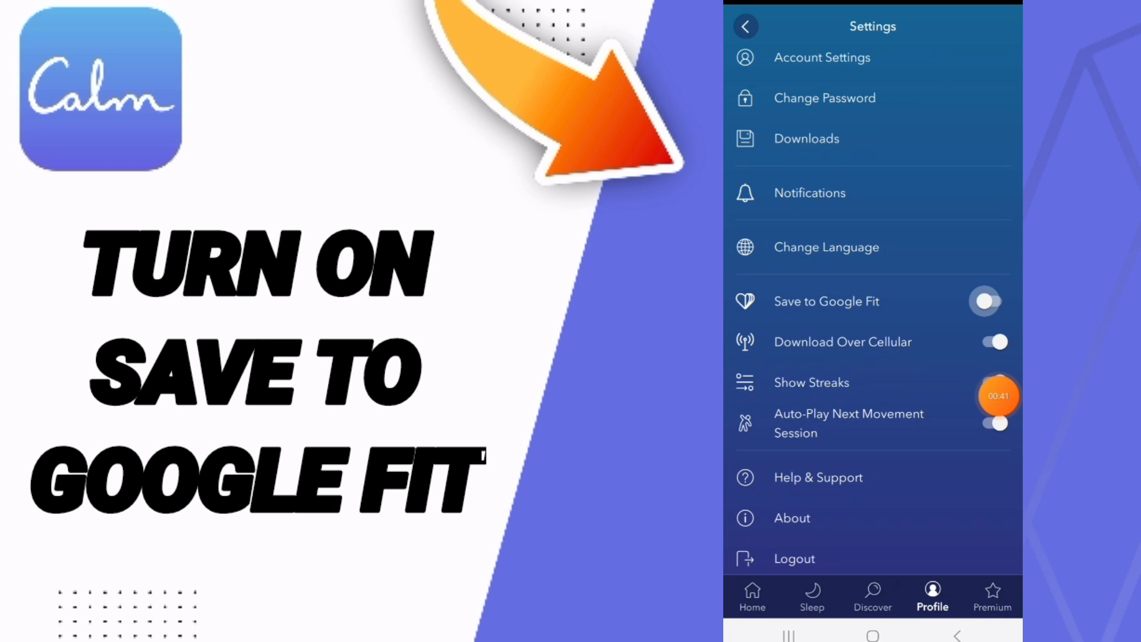
{"action": "left_click", "coordinate": [983, 301]}
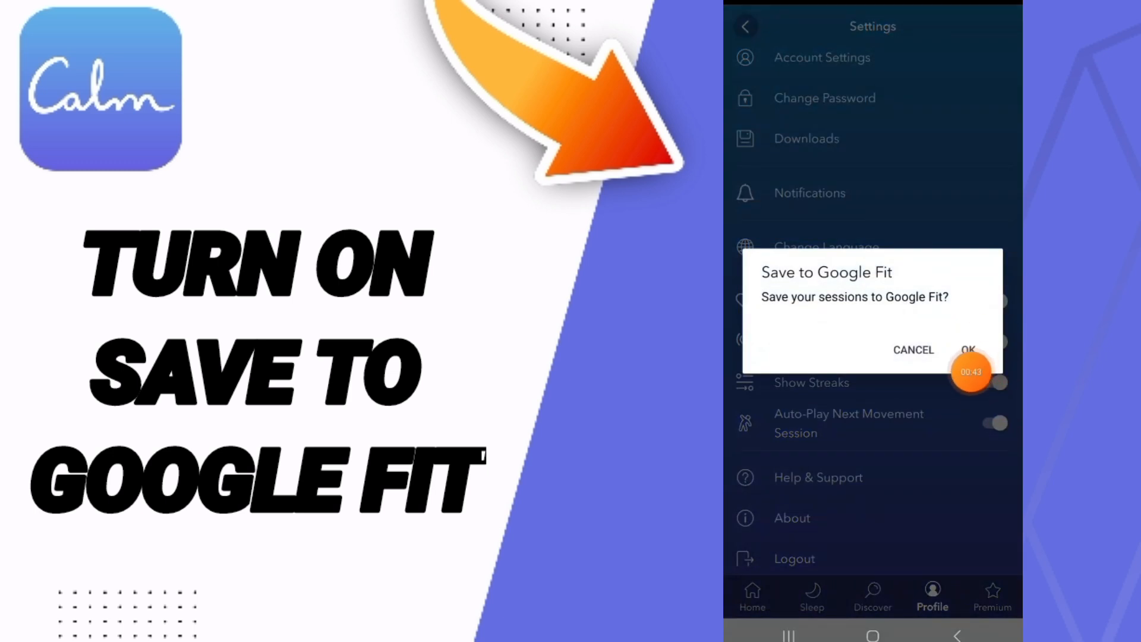
Confirm with OK and reach the Continue button on Google's Fit-access consent page
{"action": "left_click", "coordinate": [967, 350]}
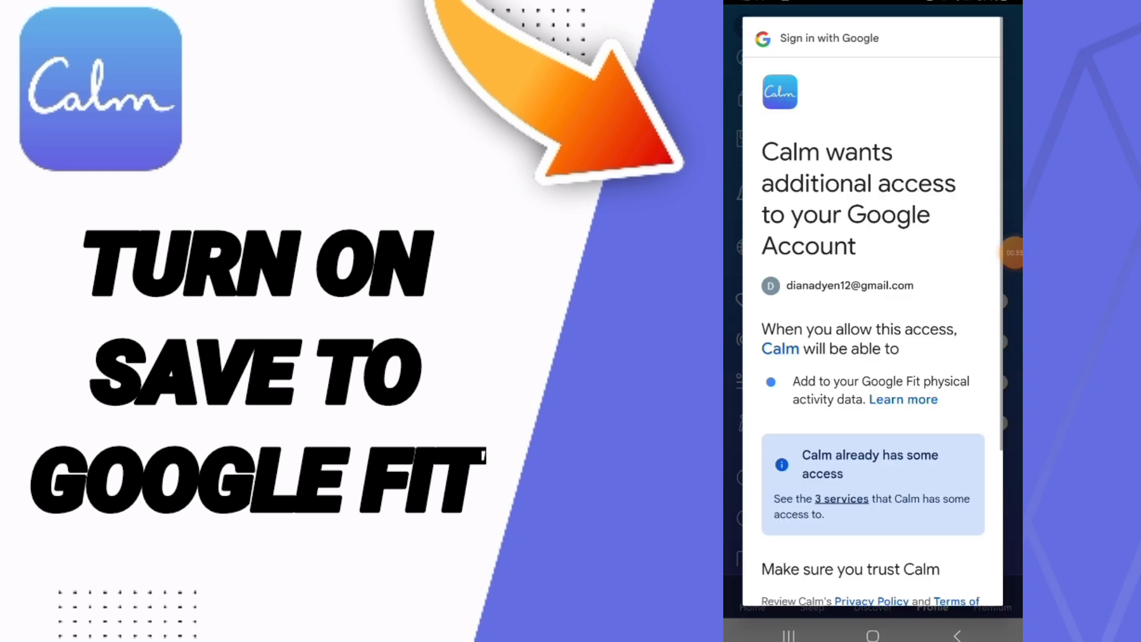
{"action": "scroll", "scroll_direction": "down", "scroll_amount": 3}
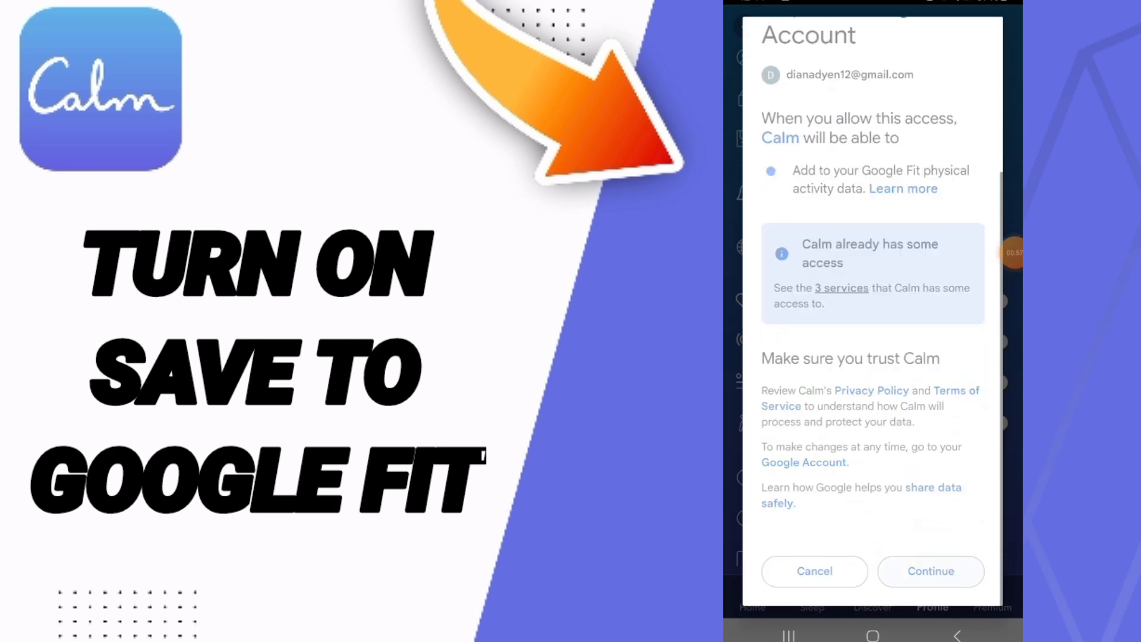